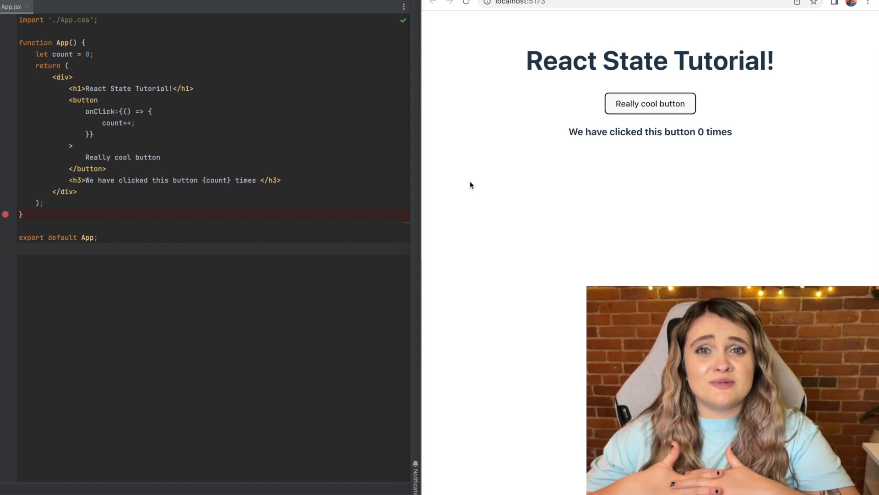
pyautogui.moveTo(482, 252)
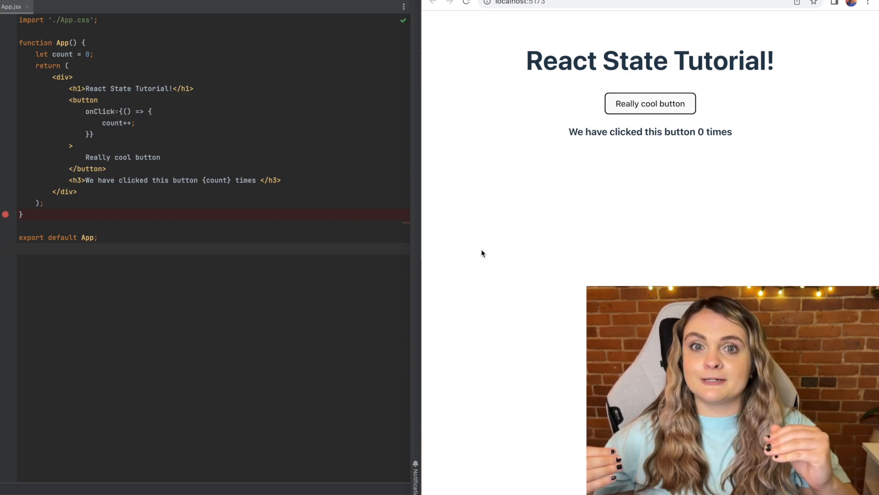
# Add console.log(count) to the click handler and test the button, logging 1–7 while the page shows 0
pyautogui.click(93, 54)
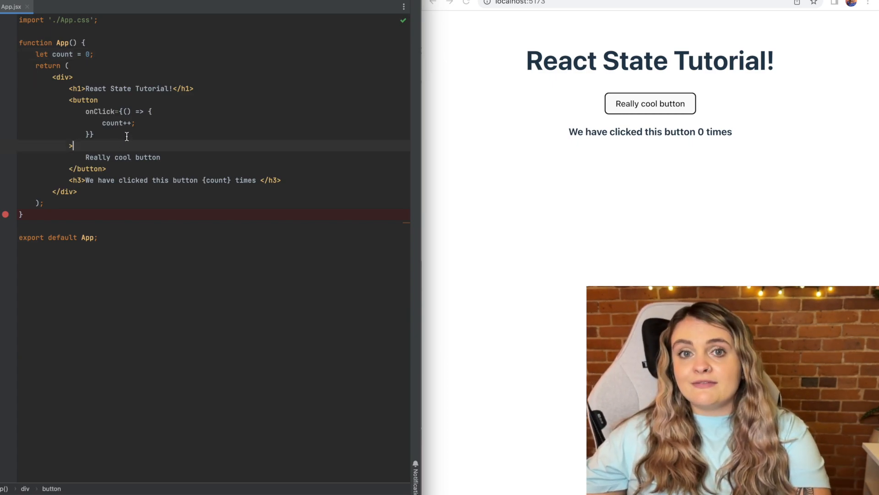
pyautogui.doubleClick(114, 123)
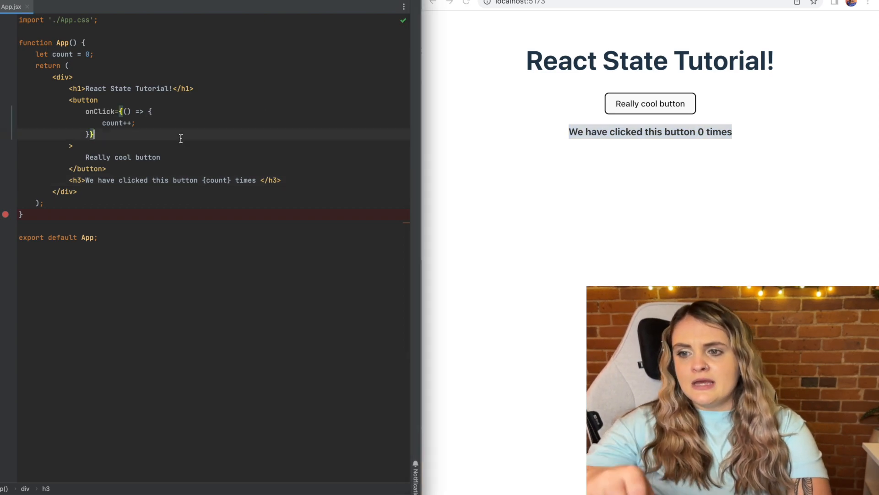
pyautogui.write('console.log(count);')
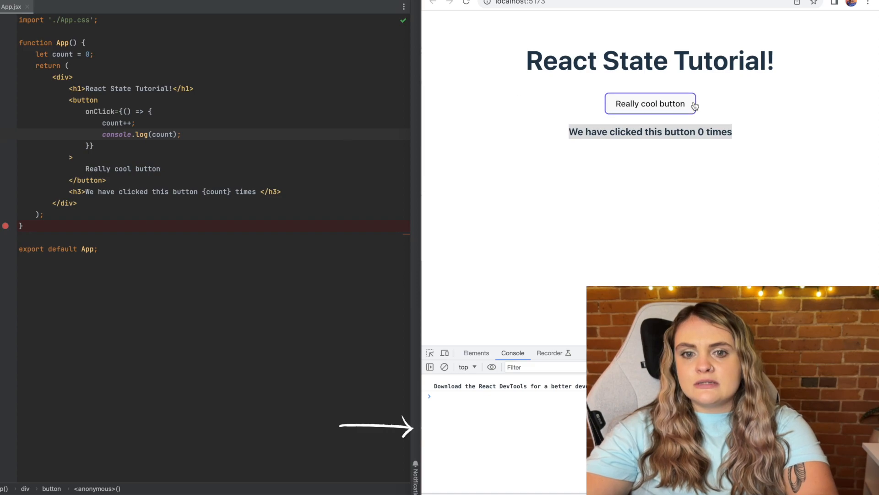
pyautogui.click(651, 103)
pyautogui.write('import')
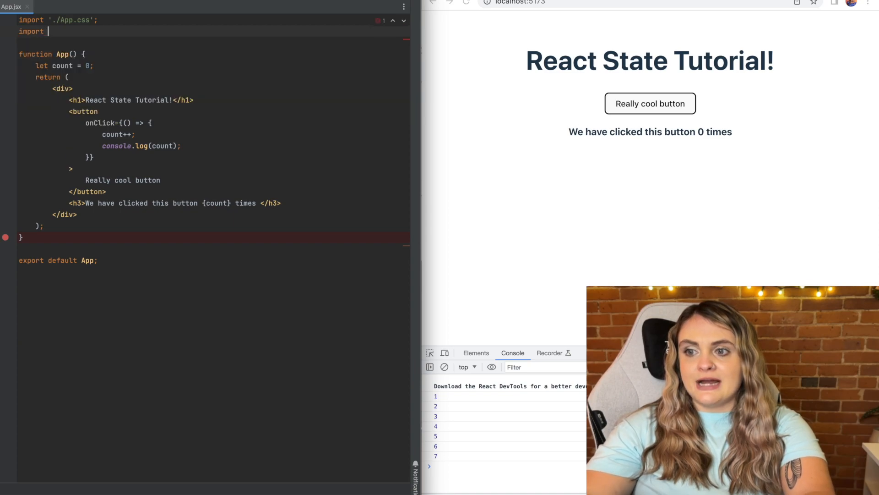
# Import { useState } from 'react' and declare const [count, setCount] = useState(0); below the commented-out let line
pyautogui.write('{ useState')
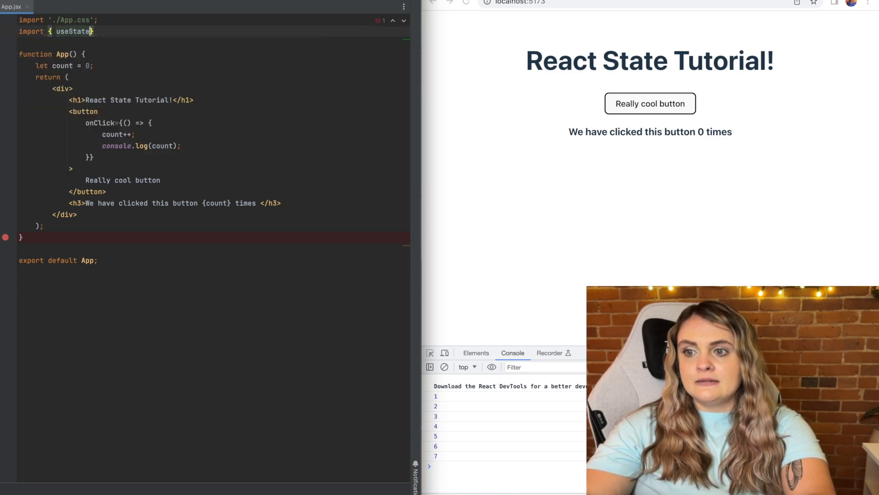
pyautogui.write("} from 'react';")
pyautogui.click(214, 65)
pyautogui.write('// ')
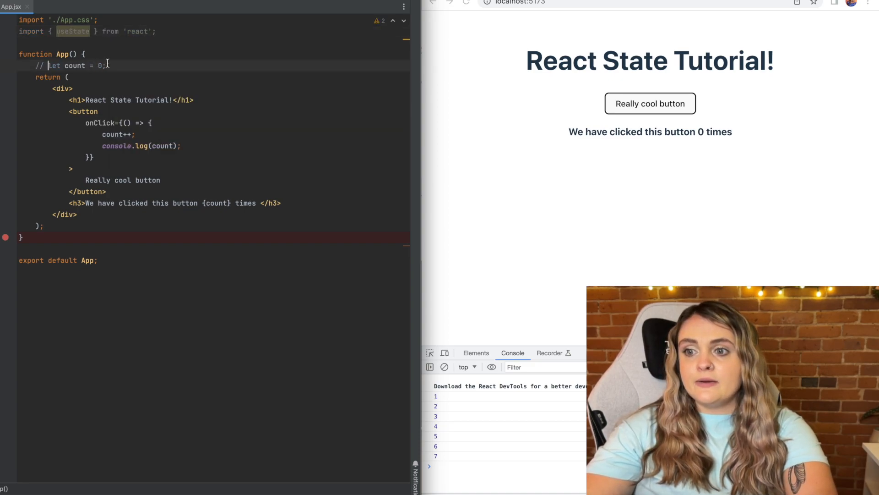
pyautogui.press('Enter')
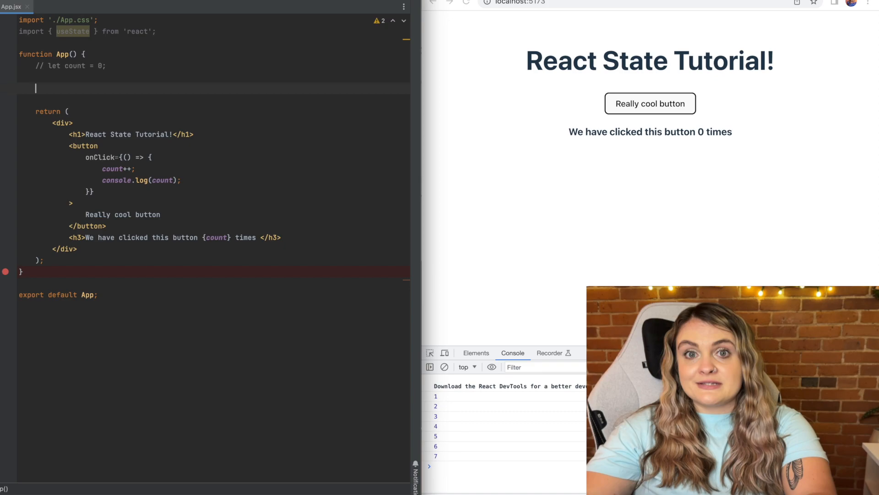
pyautogui.write('const [')
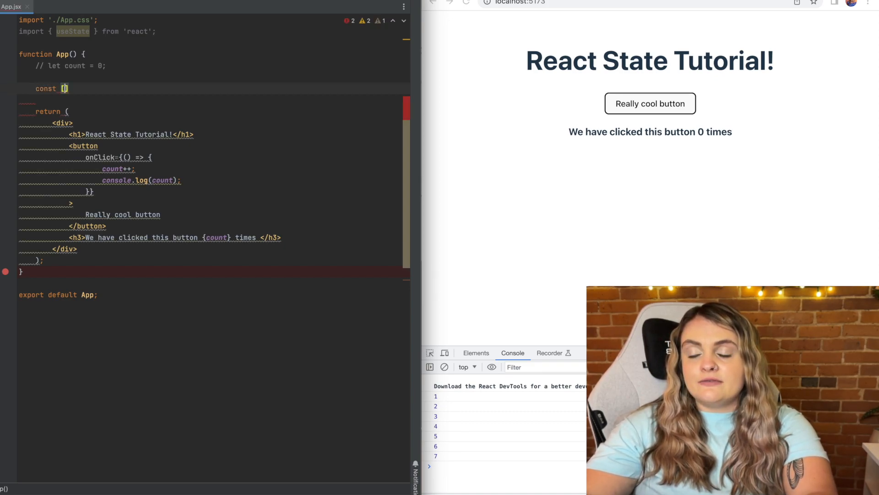
pyautogui.write('c')
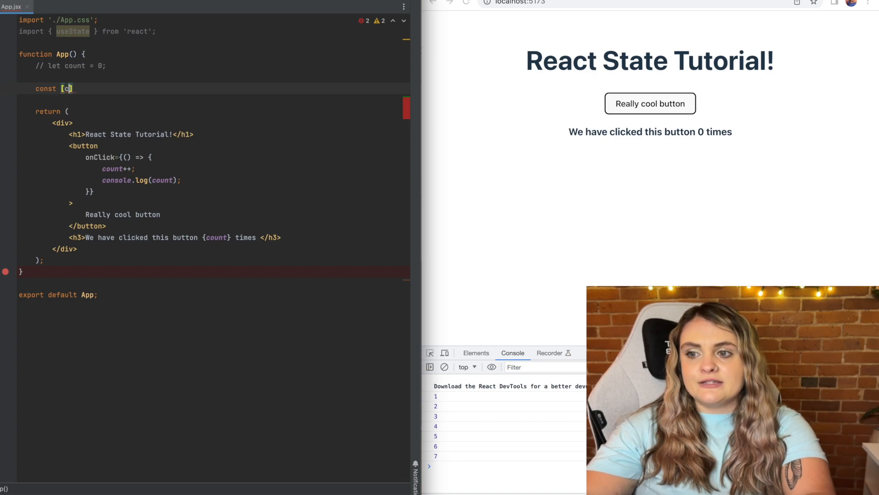
pyautogui.write('ount, set')
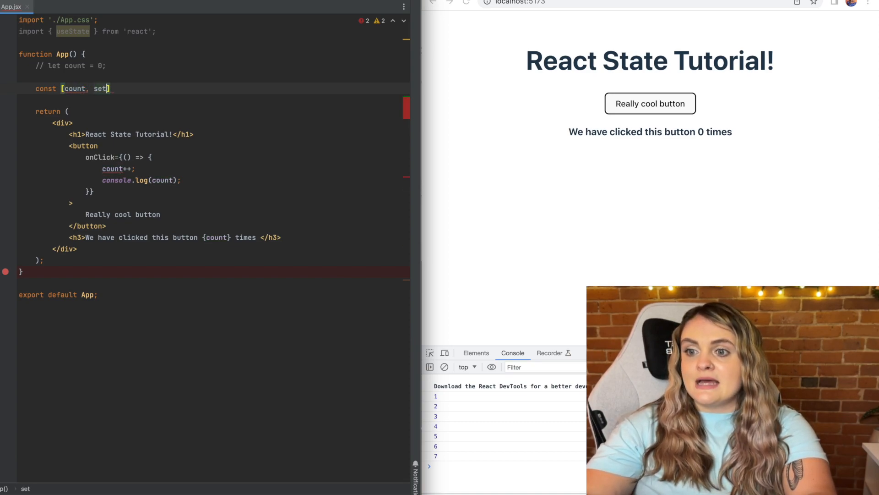
pyautogui.write('Count')
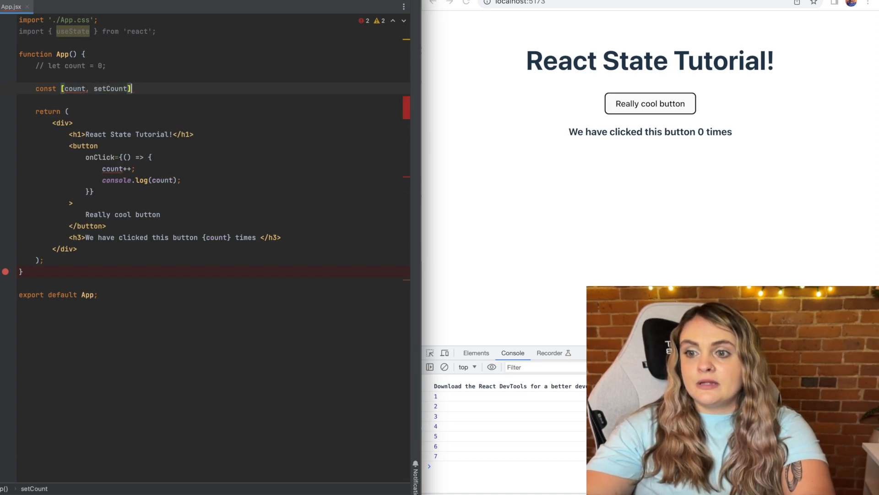
pyautogui.write('= useState')
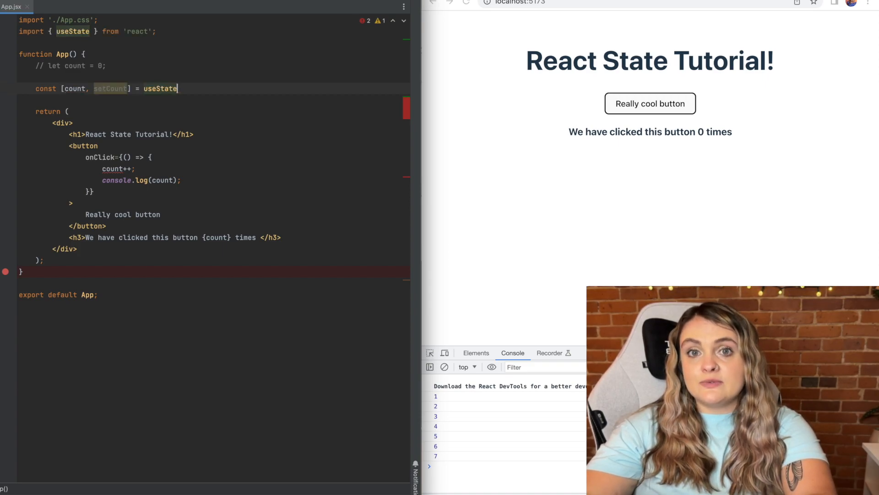
pyautogui.write('()')
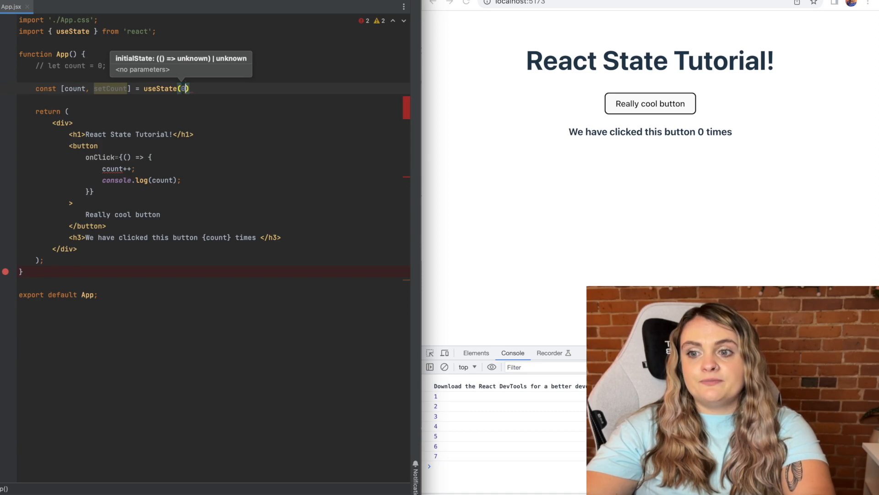
pyautogui.write(';')
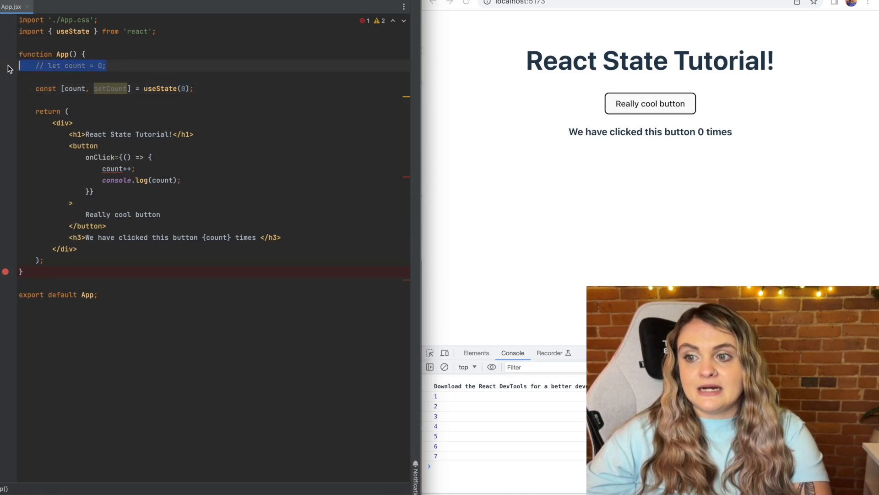
pyautogui.moveTo(60, 73)
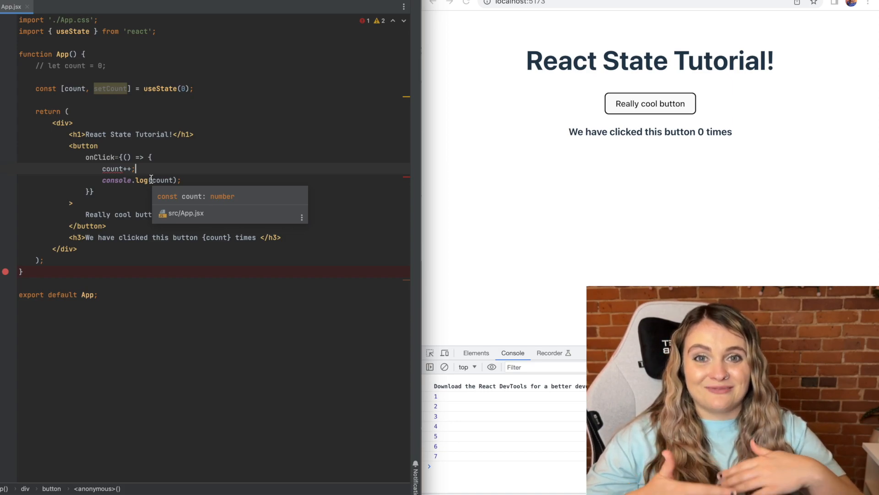
# Change count++ to setCount(count + 1) and click Really cool three times, raising the page to 4
pyautogui.write('setCount(')
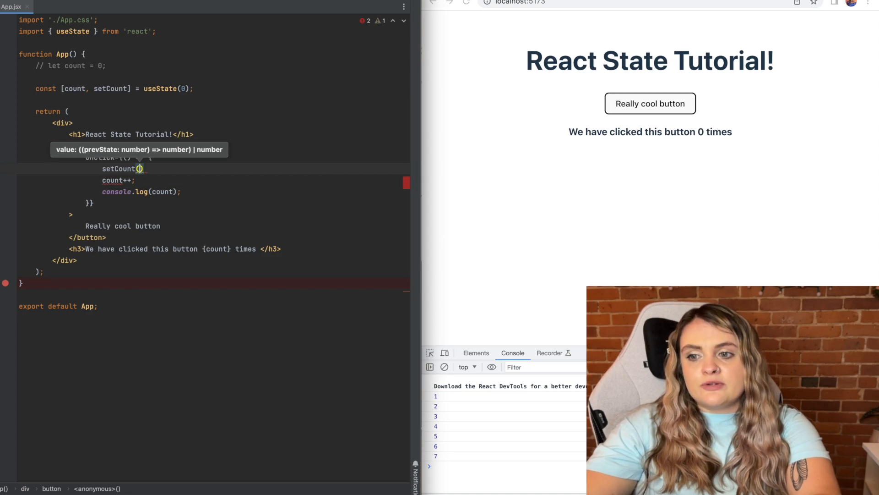
pyautogui.write('count + 1')
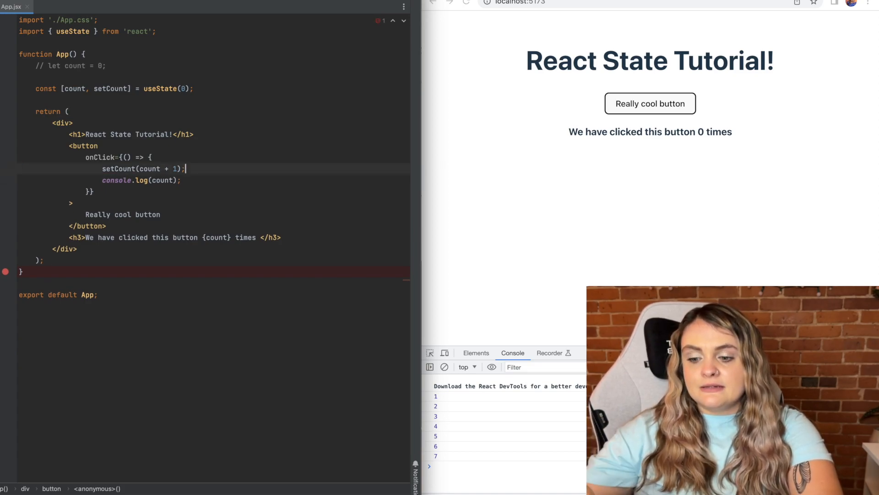
pyautogui.click(662, 106)
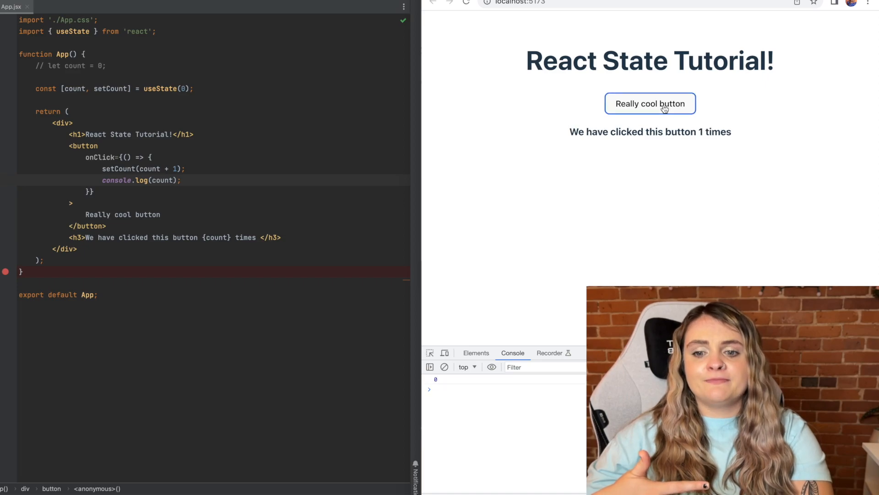
pyautogui.click(651, 104)
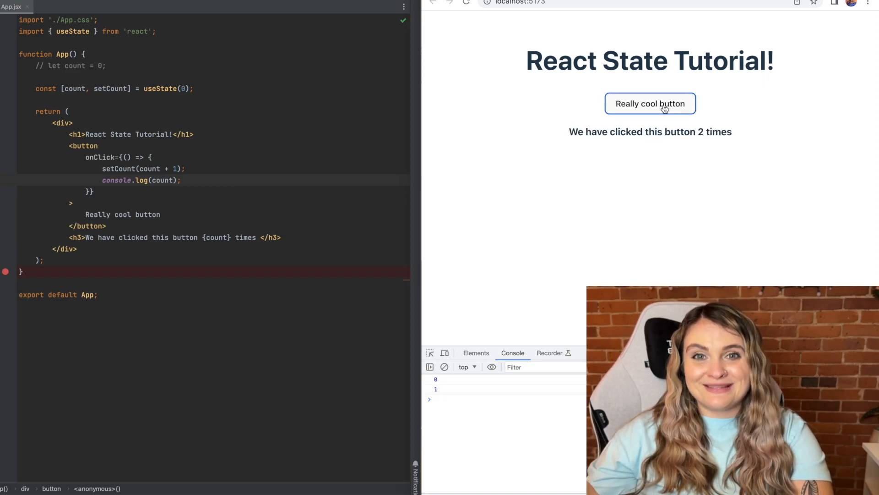
pyautogui.click(664, 107)
pyautogui.write('() => ')
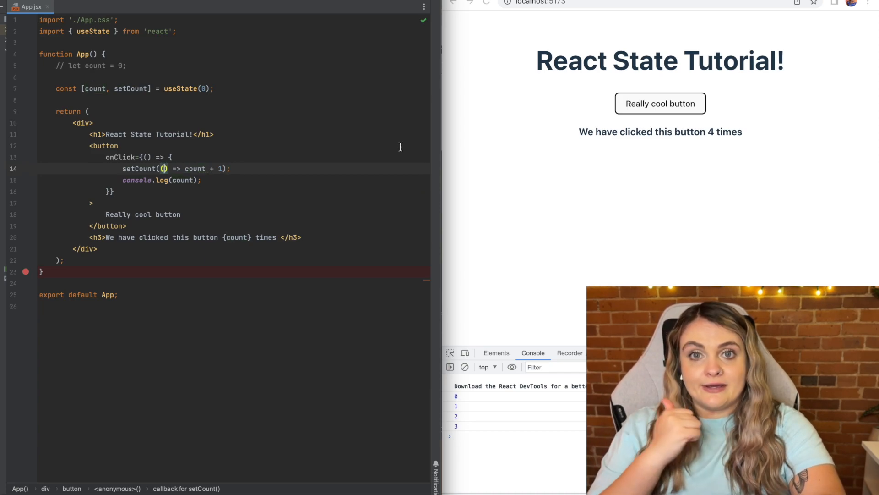
# Rewrite the updater as setCount((oldCount) => oldCount + 1) and click twice, bringing the page to 7
pyautogui.write('oldCount')
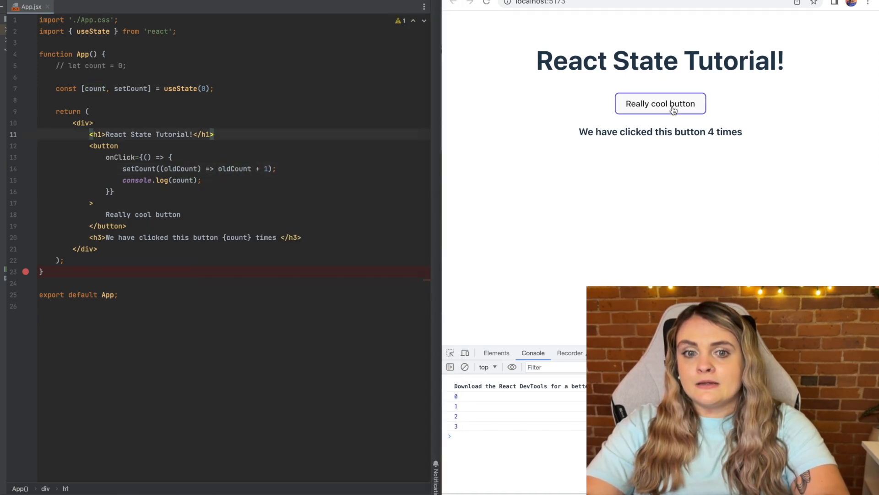
pyautogui.click(673, 107)
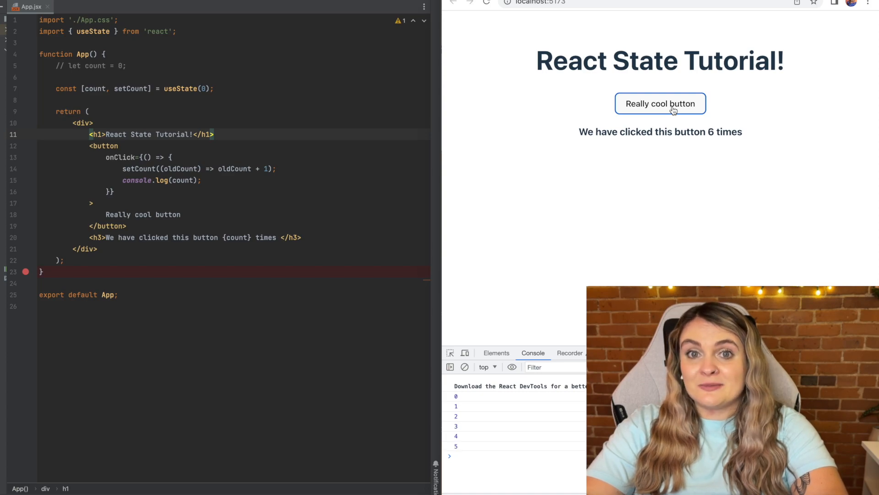
pyautogui.click(673, 106)
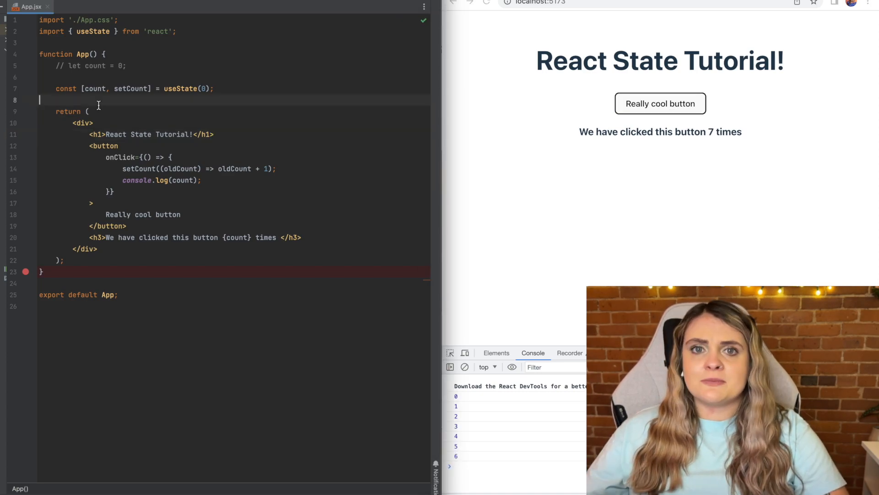